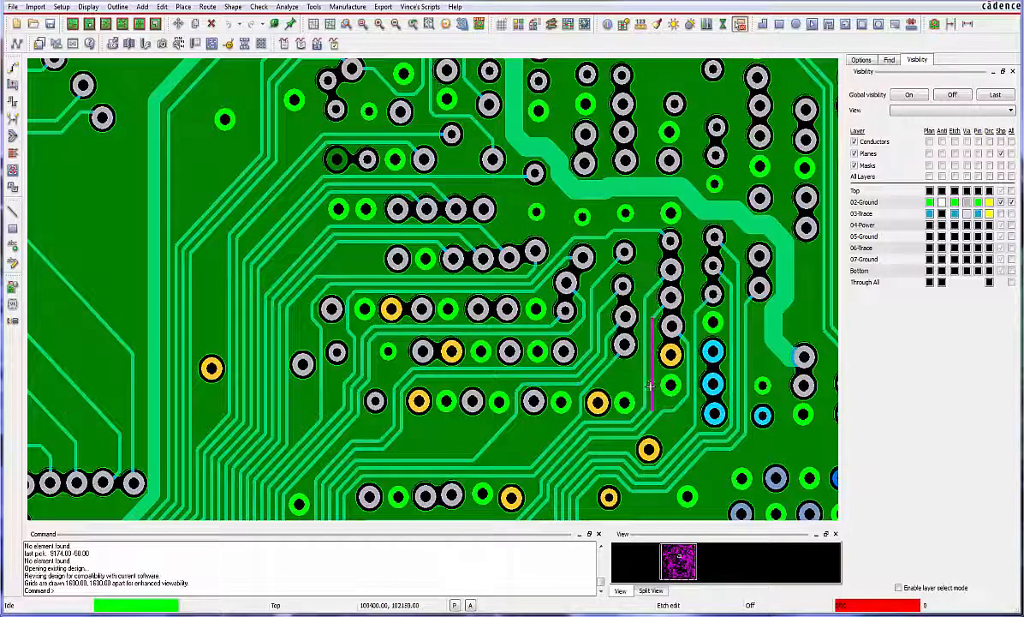
mouse_move(744, 360)
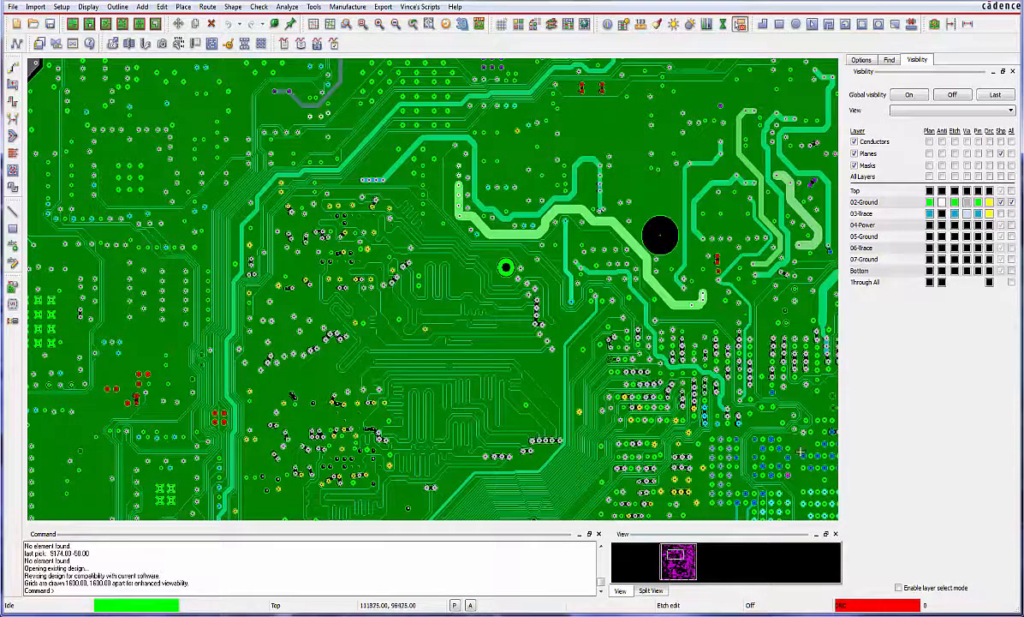
- Scroll the highlight_sov.log report listing the 73 segments over plane voids
scroll(down, 3)
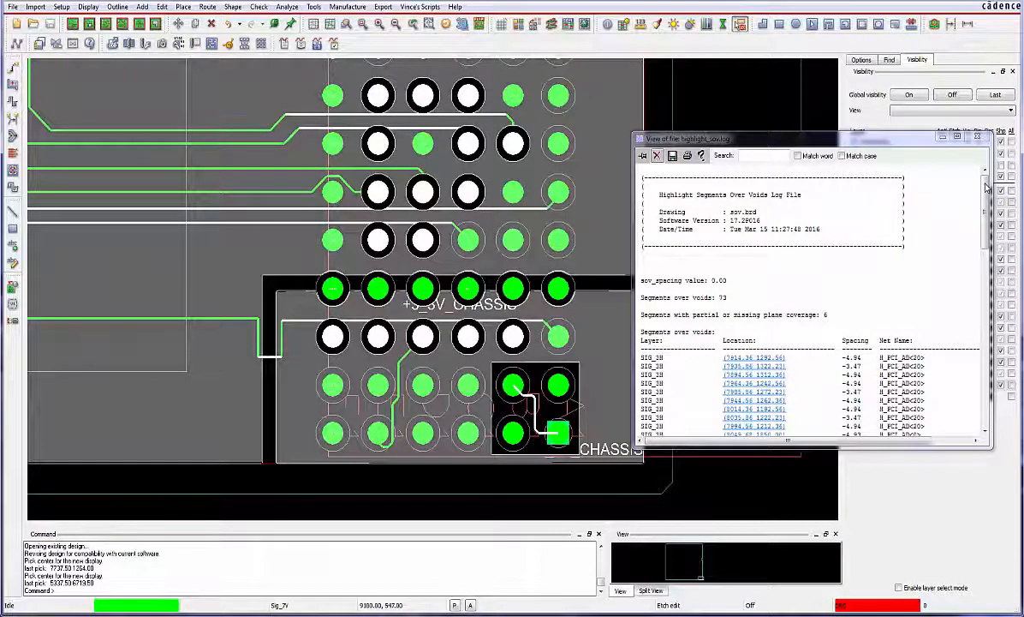
- Scroll the void report and jump the board to two listed segments, including a partially covered one
scroll(down, 3)
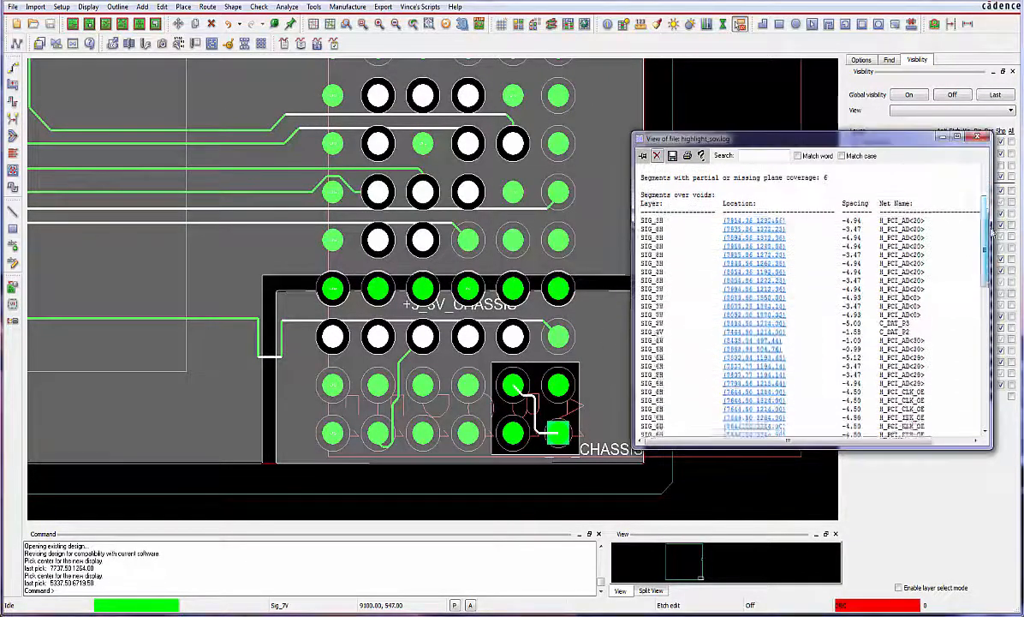
scroll(down, 3)
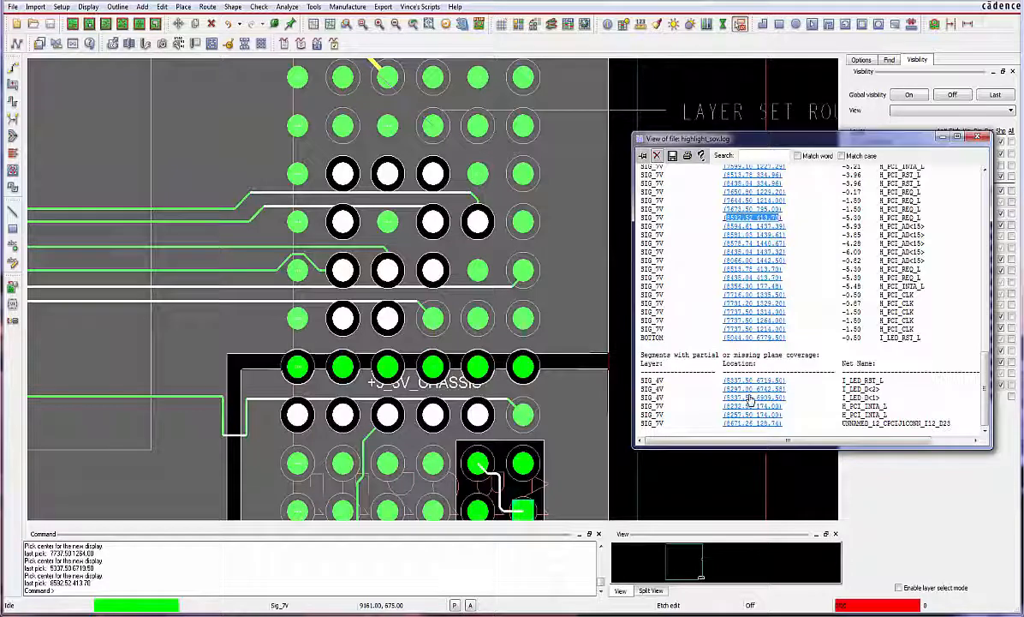
click(750, 414)
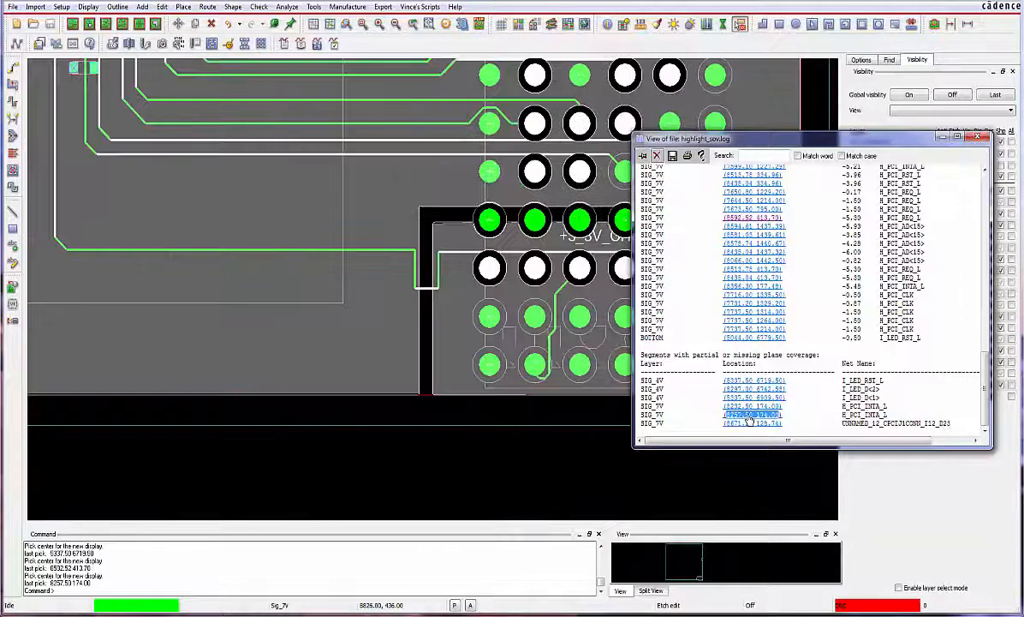
click(752, 380)
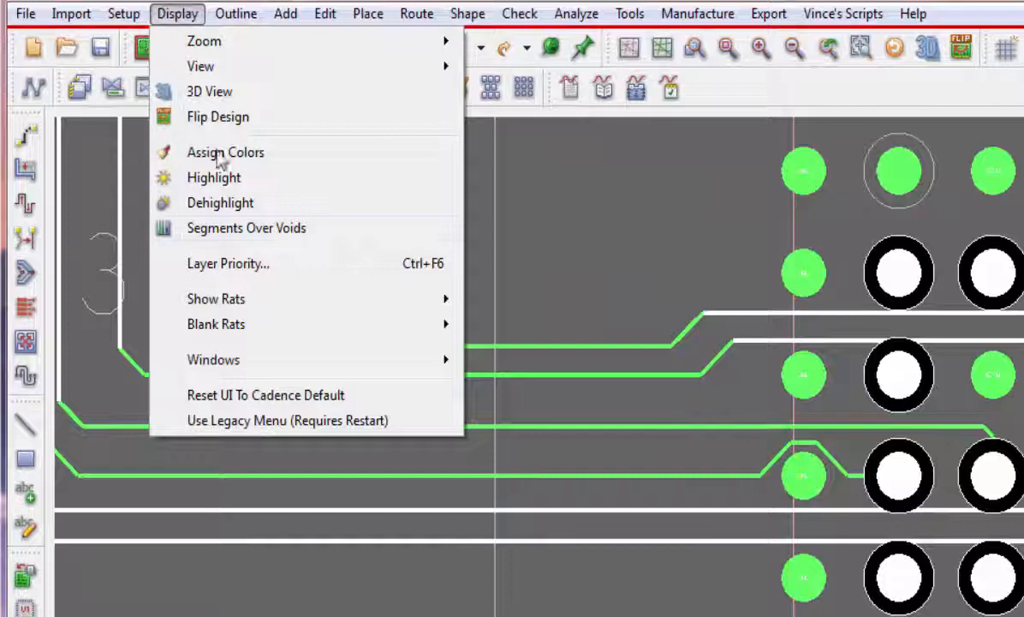
mouse_move(334, 231)
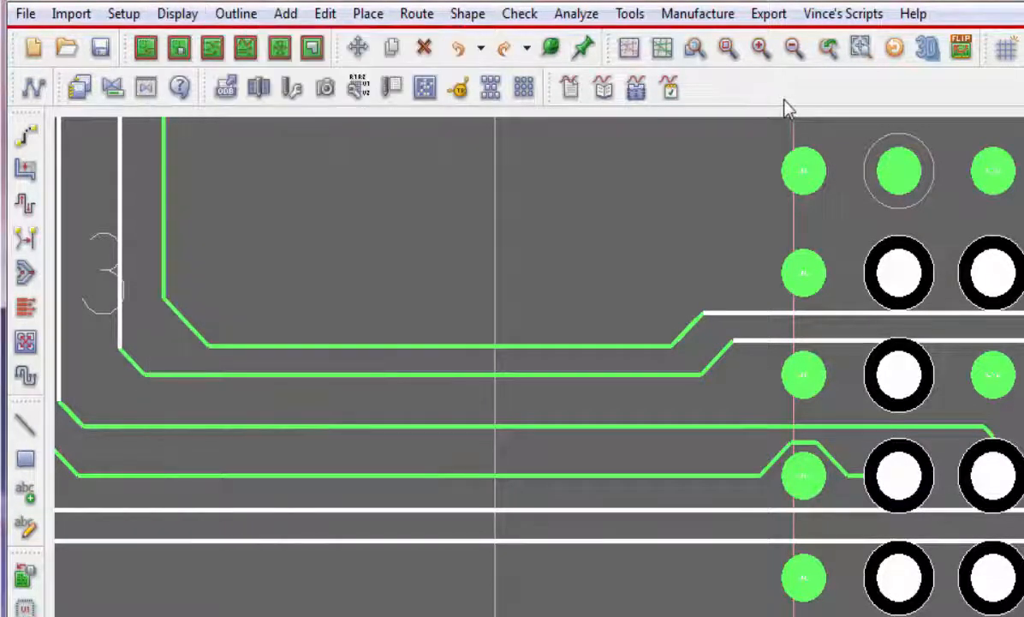
- Launch Route > Resize/Respace > Spread Between Voids
click(416, 13)
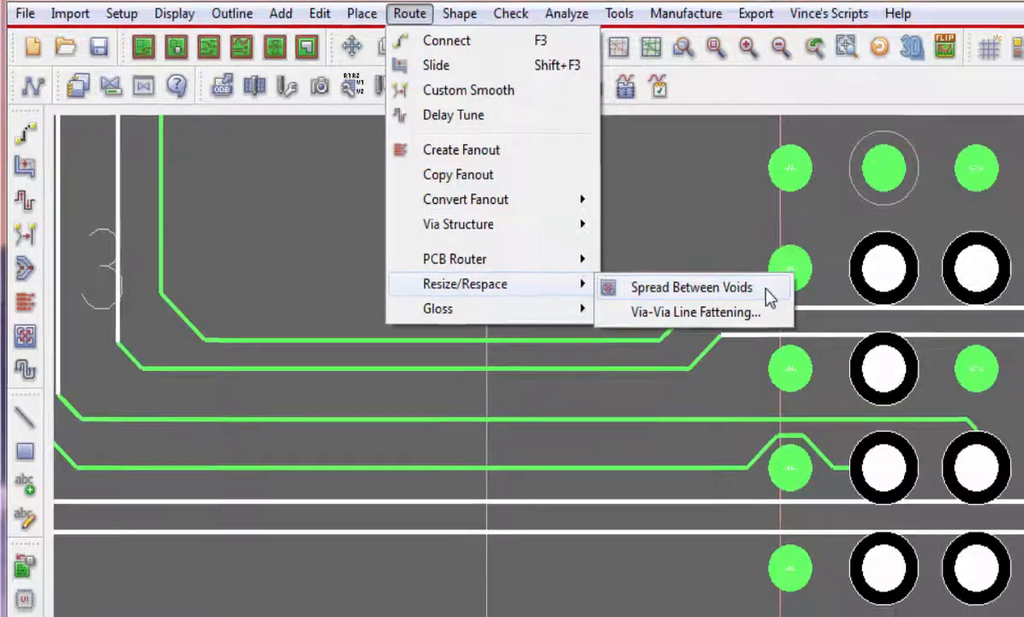
click(692, 287)
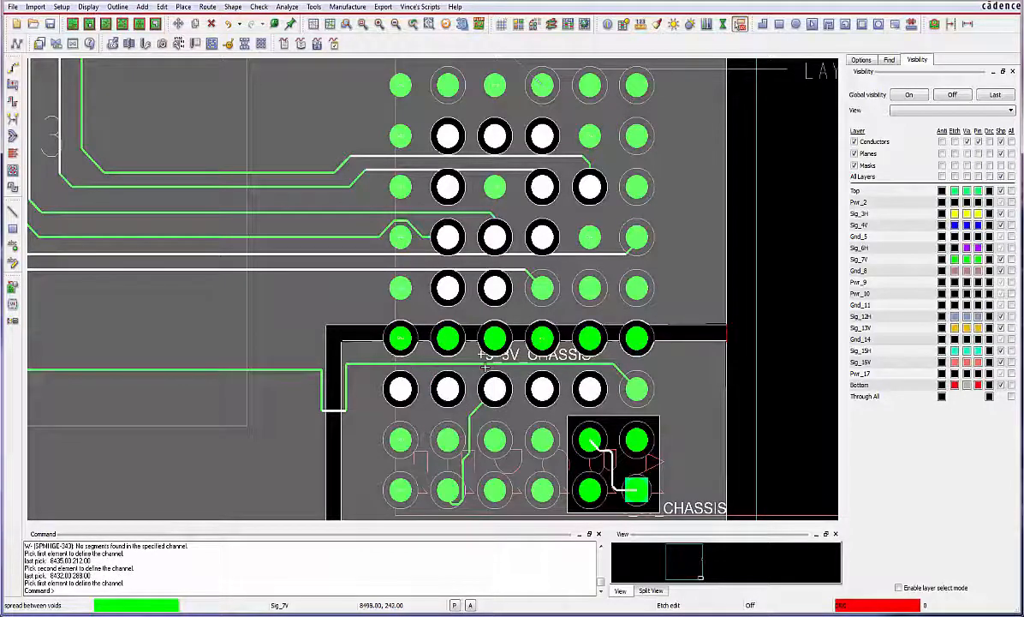
- Pick two vias to define the channel and respace the traces between them
click(448, 288)
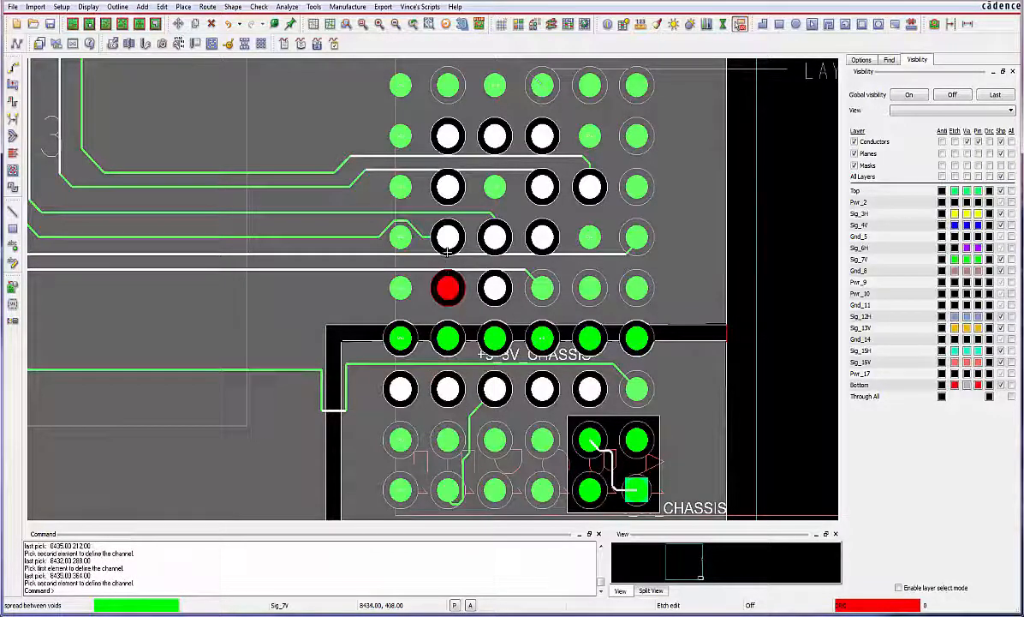
click(449, 289)
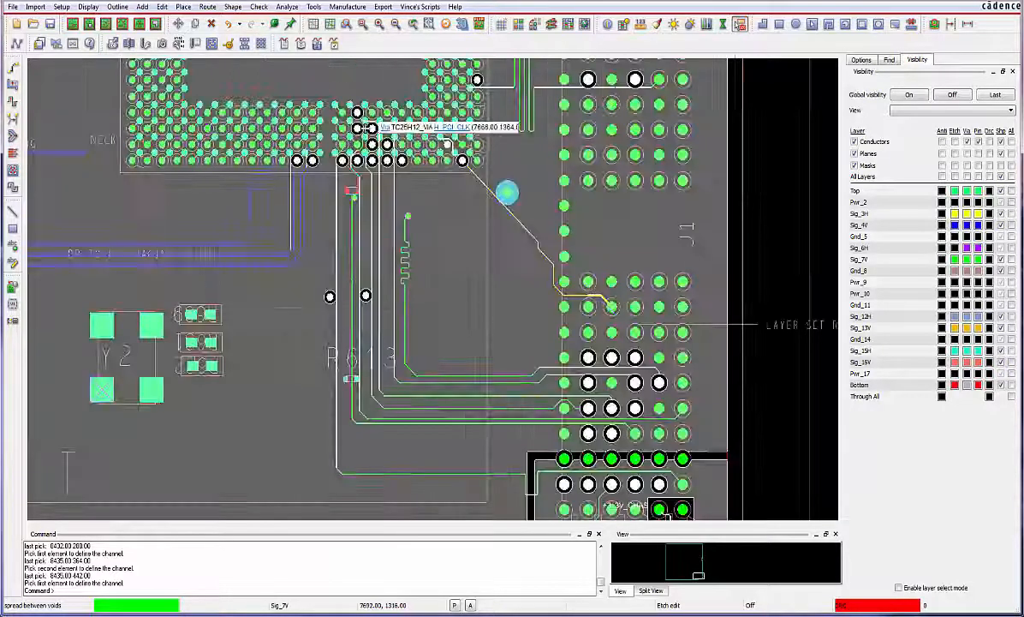
scroll(up, 3)
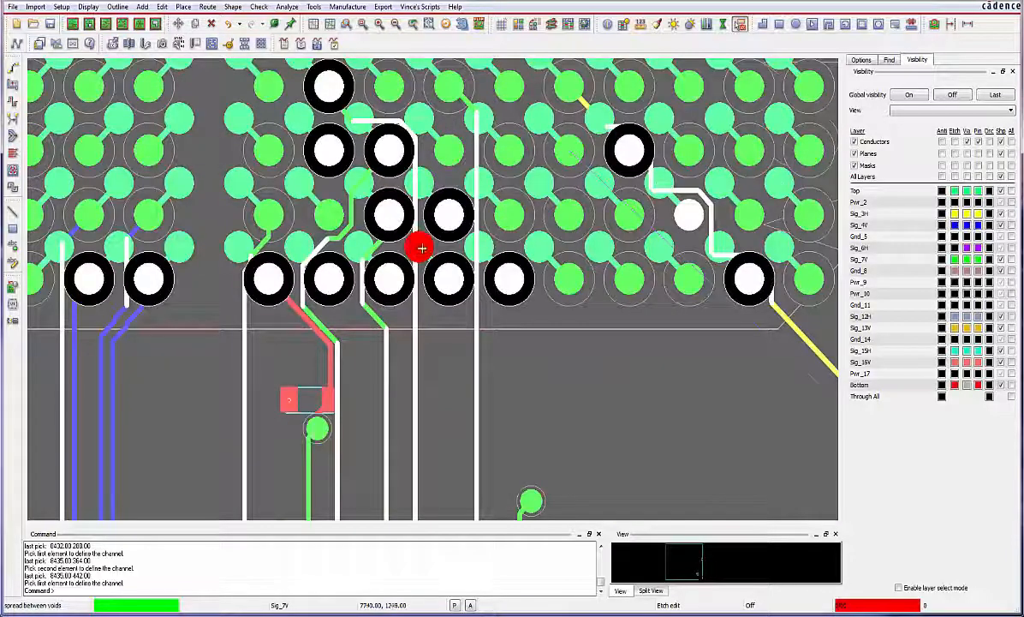
click(450, 280)
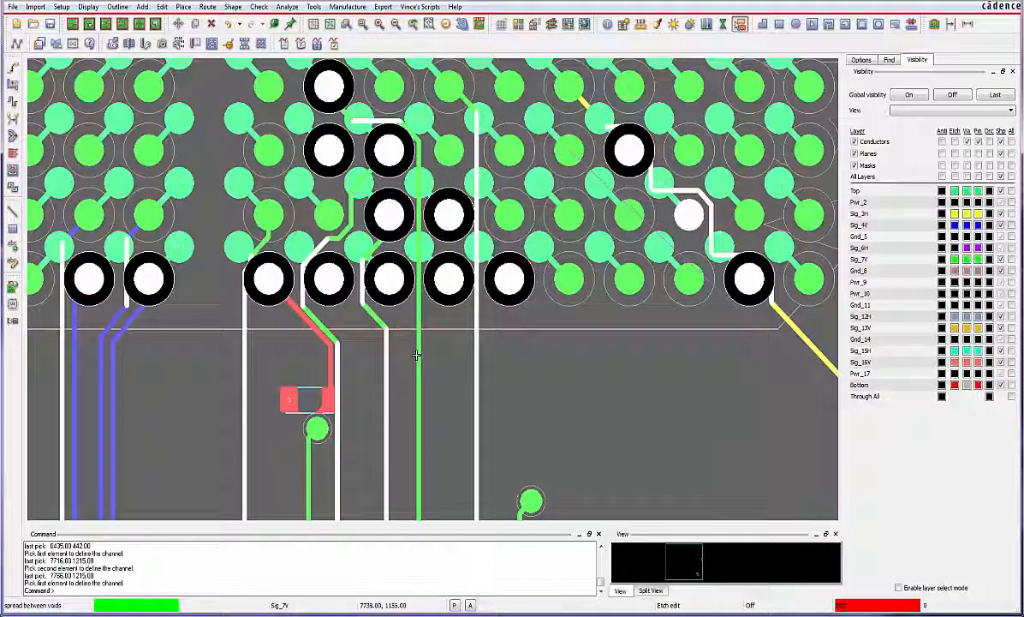
mouse_move(531, 369)
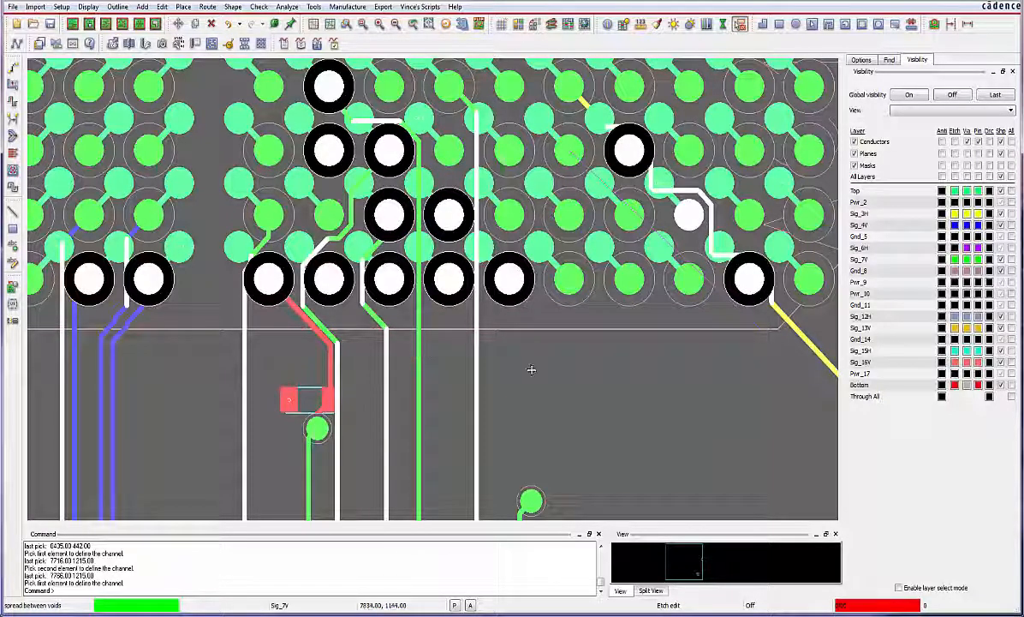